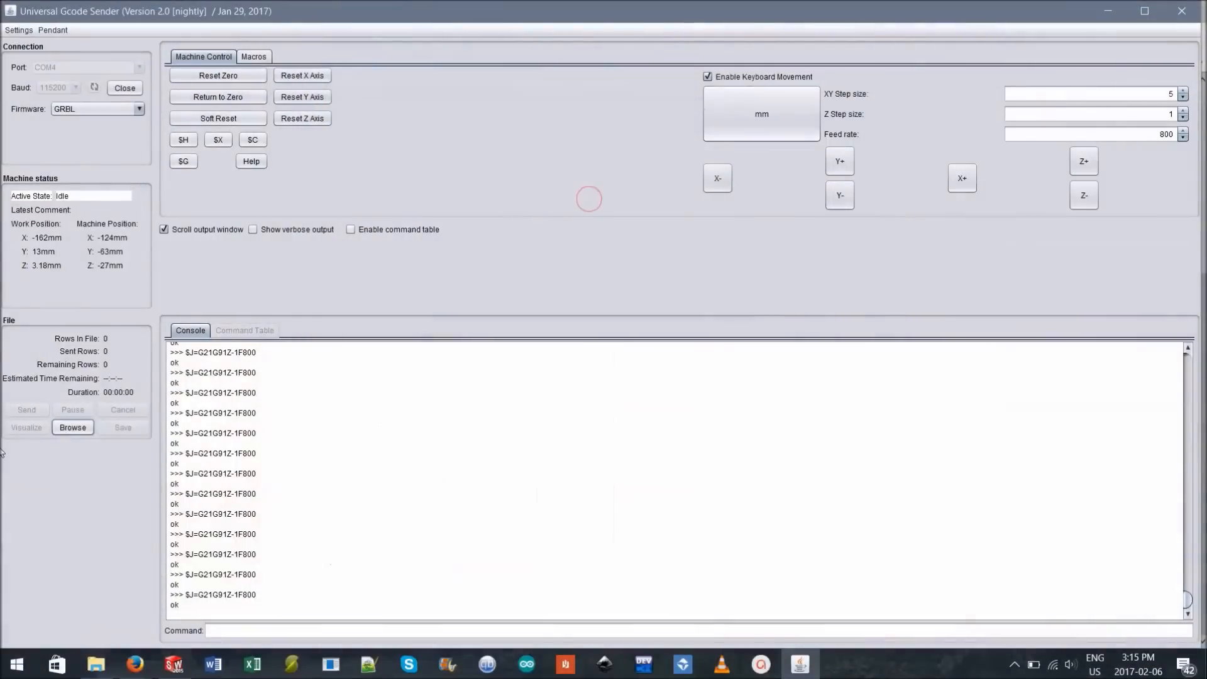
# - Load the 'level platform.nc' G-code file so its 187 rows are ready to send
pyautogui.click(73, 427)
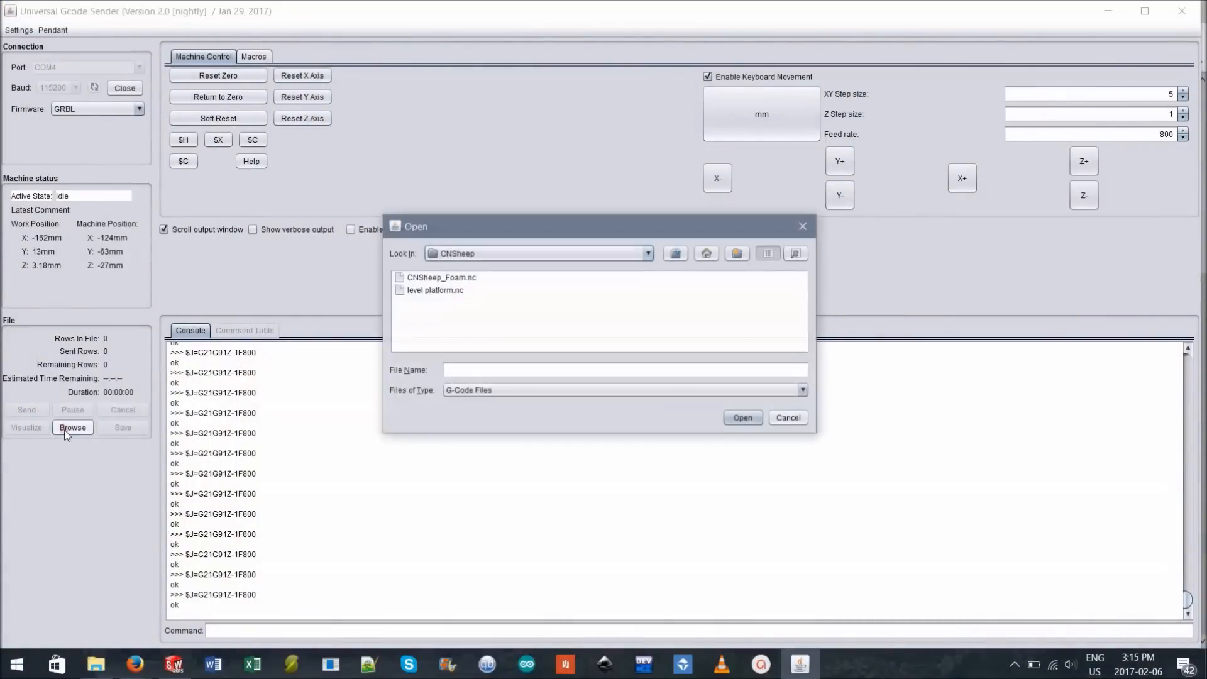
pyautogui.click(435, 289)
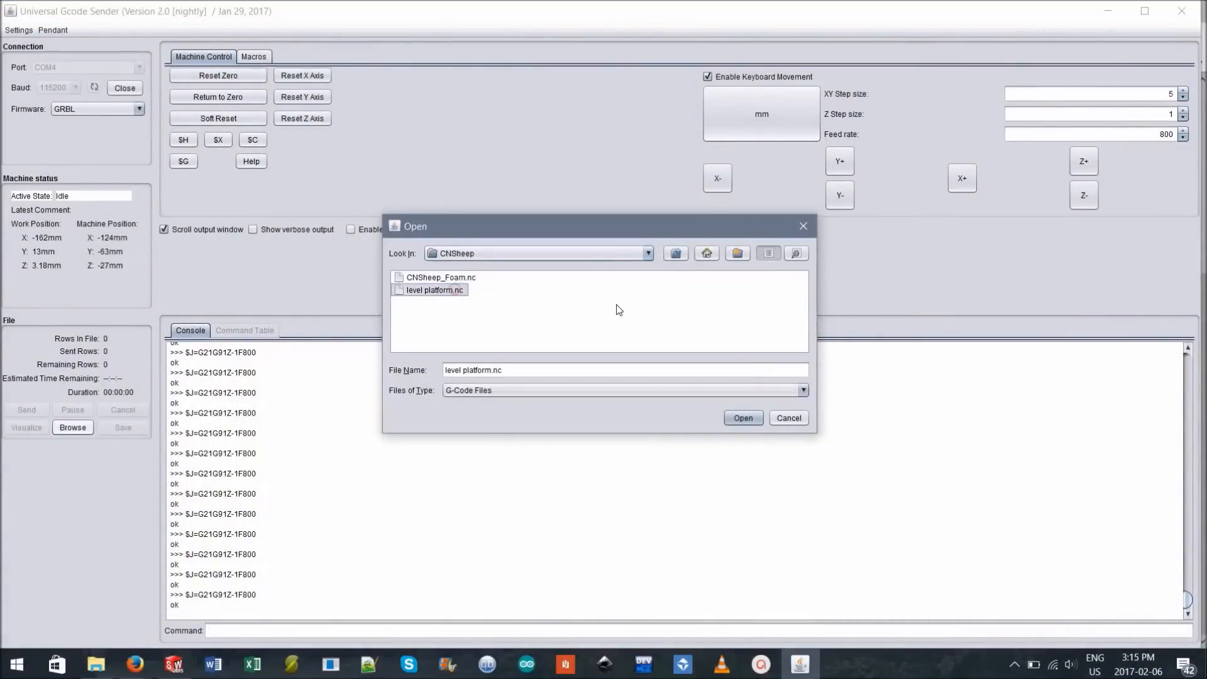
pyautogui.click(742, 417)
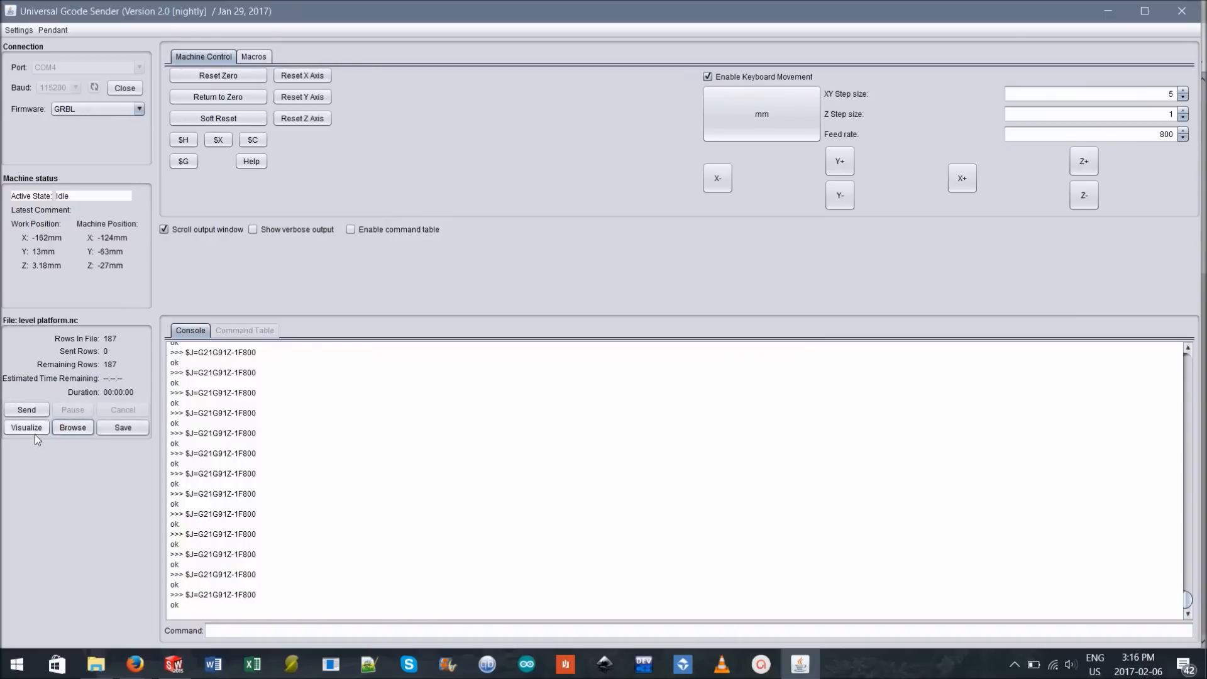
pyautogui.click(27, 427)
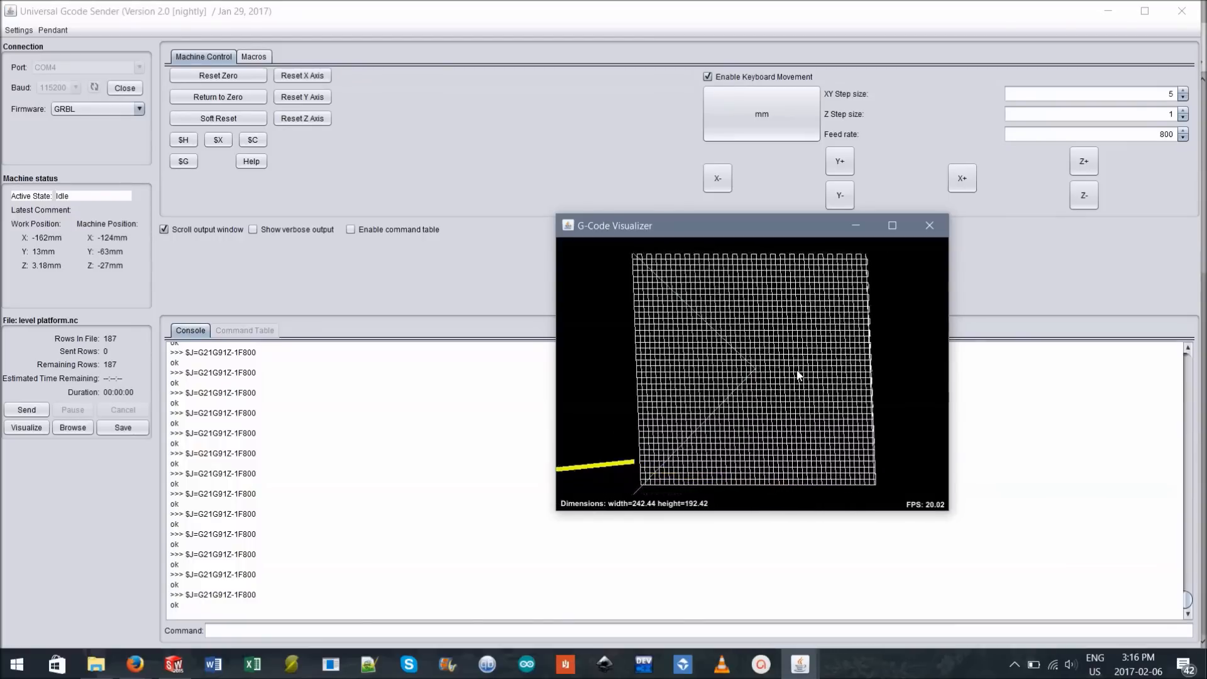
pyautogui.moveTo(929, 225)
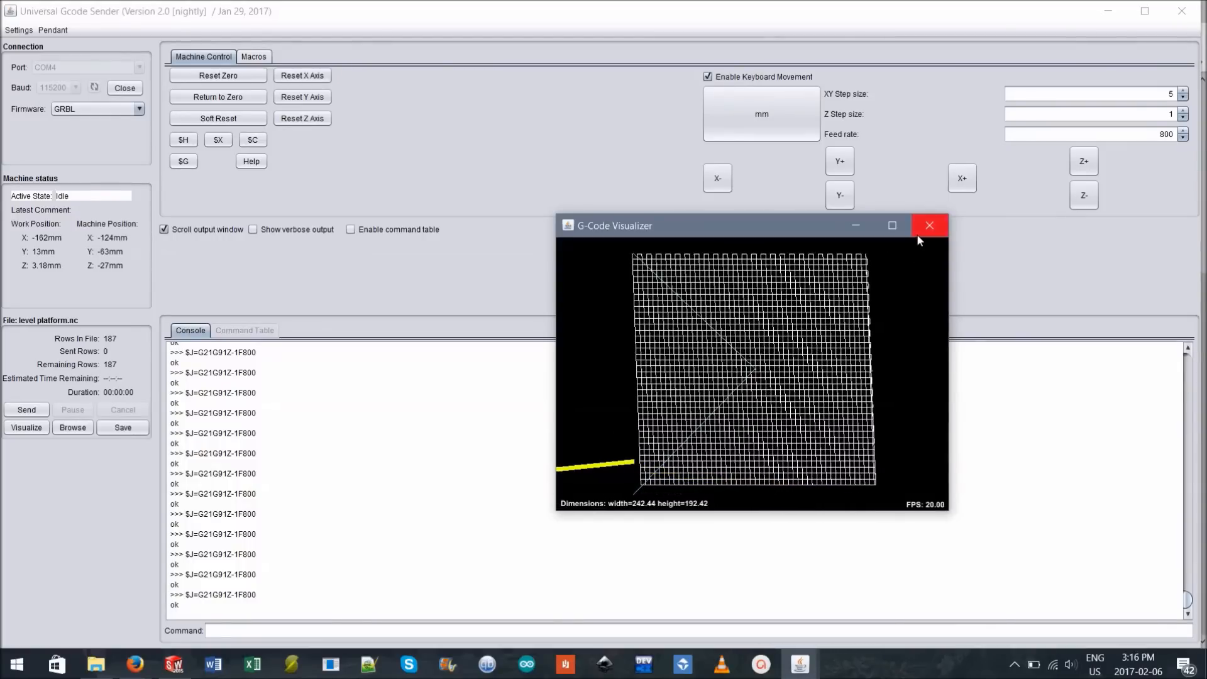
pyautogui.click(929, 225)
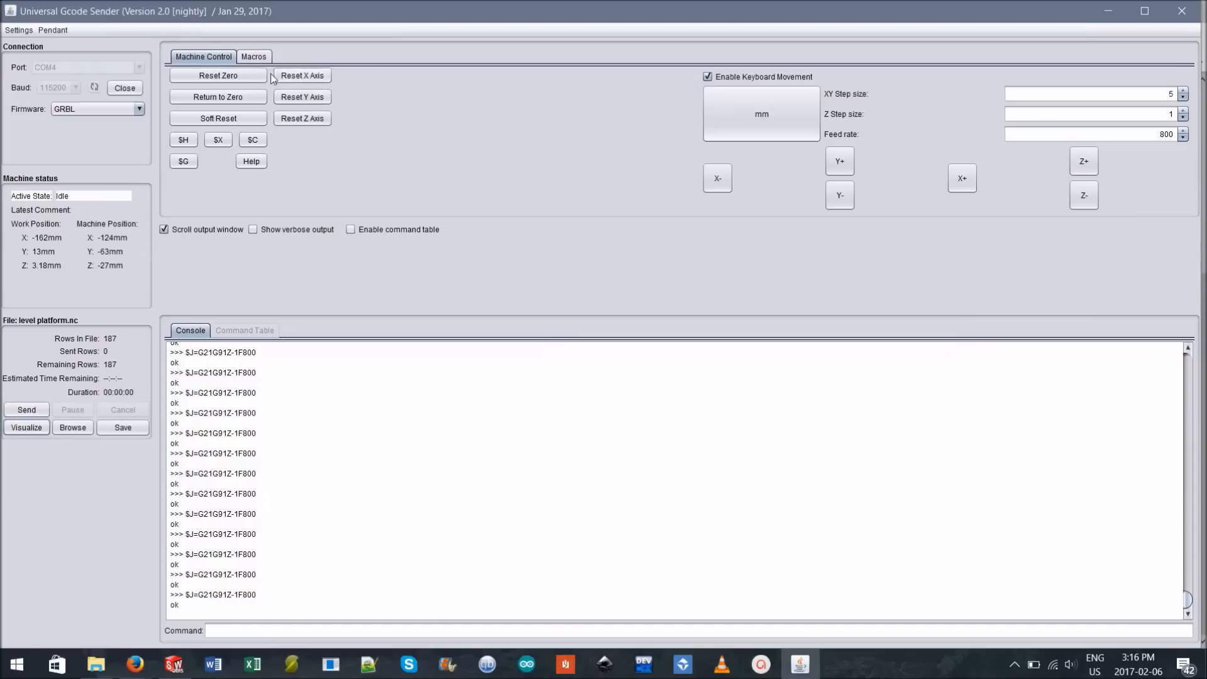
# - Reset Zero so work position reads 0 mm on all axes, then send the leveling job
pyautogui.click(218, 74)
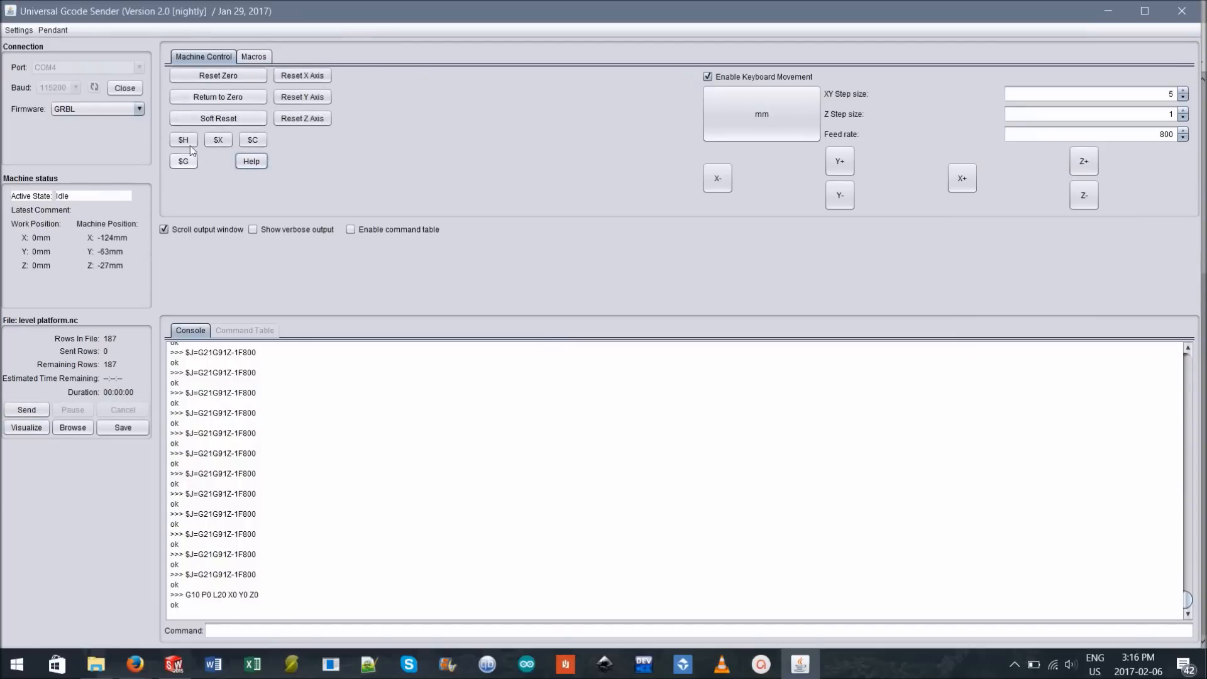
pyautogui.moveTo(124, 233)
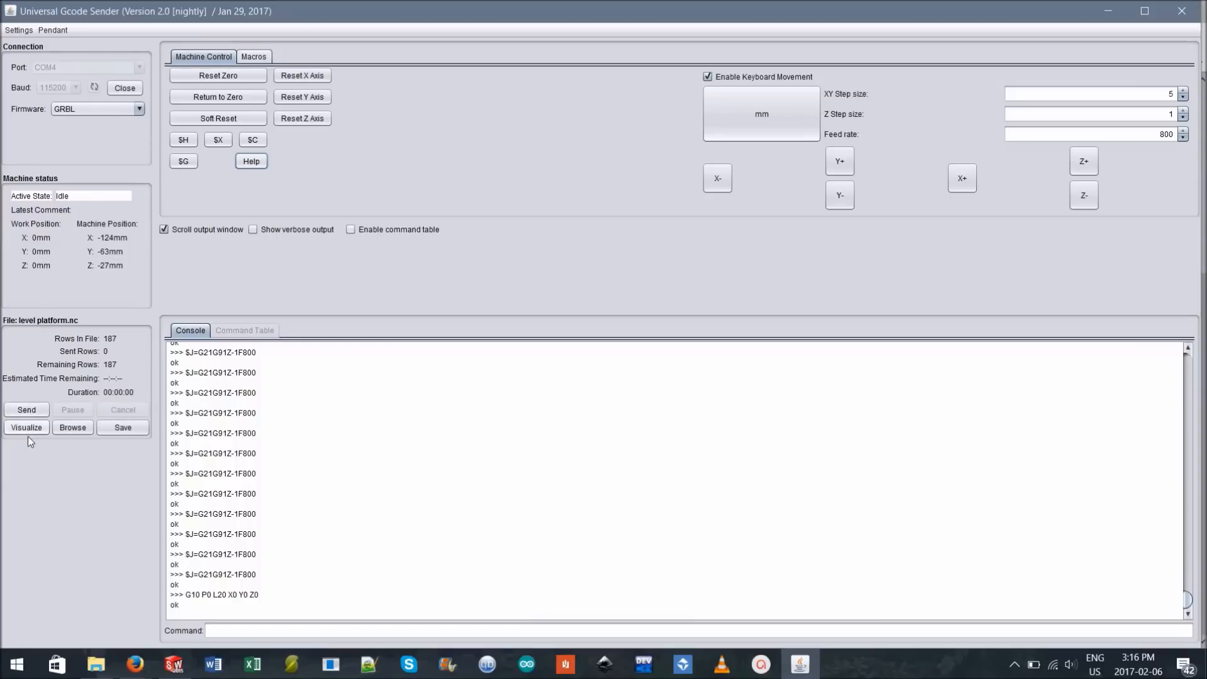
pyautogui.click(26, 428)
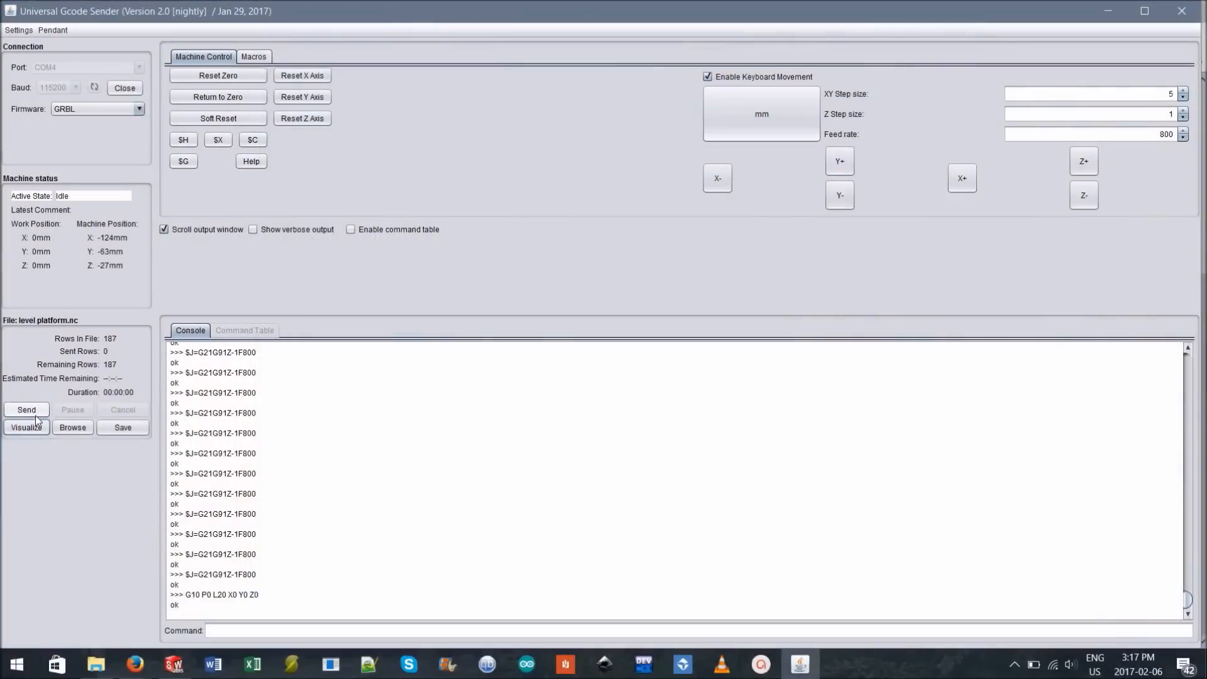
pyautogui.click(26, 410)
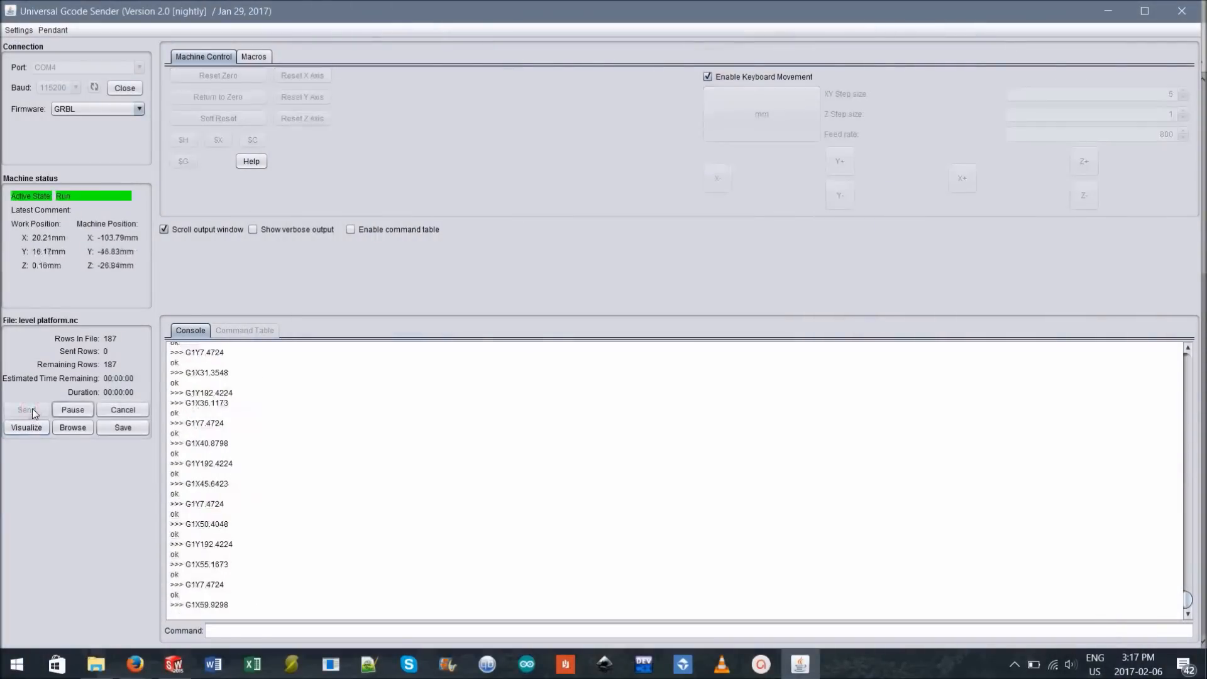